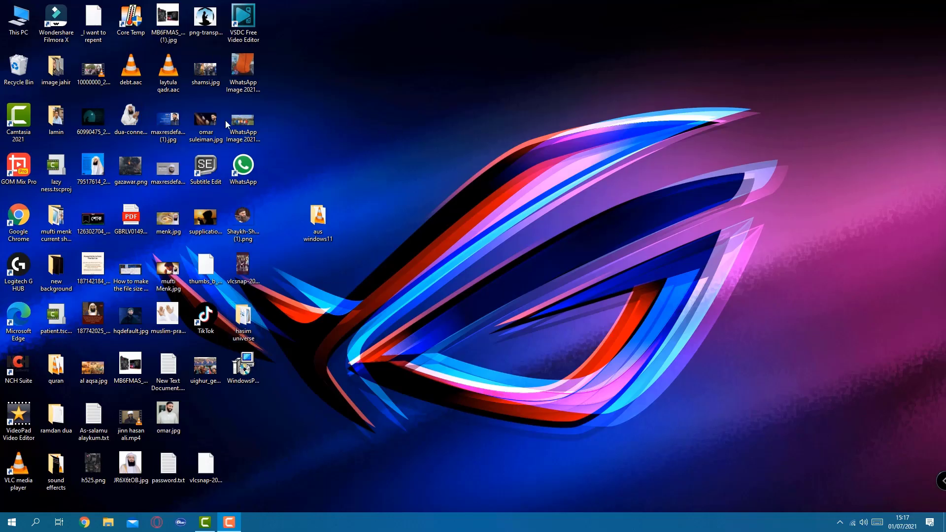
{"action": "mouse_move", "coordinate": [347, 512]}
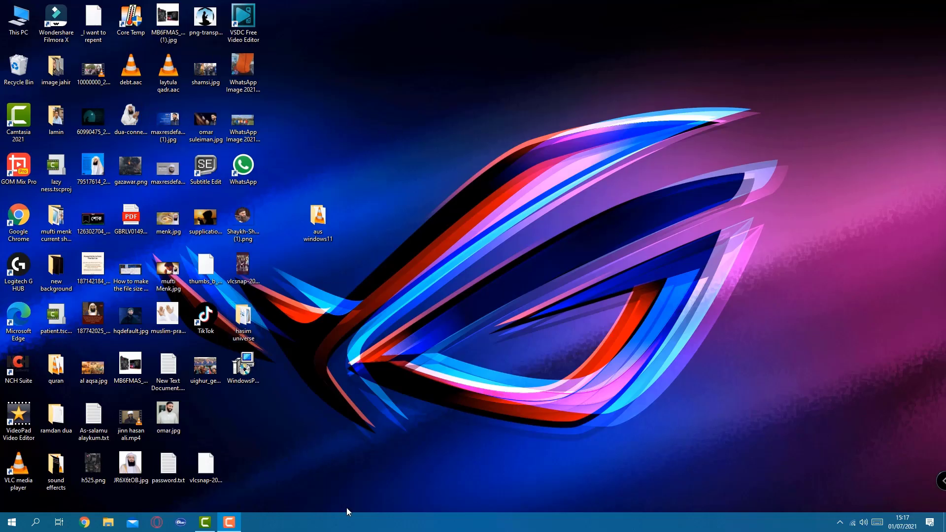
{"action": "mouse_move", "coordinate": [430, 282]}
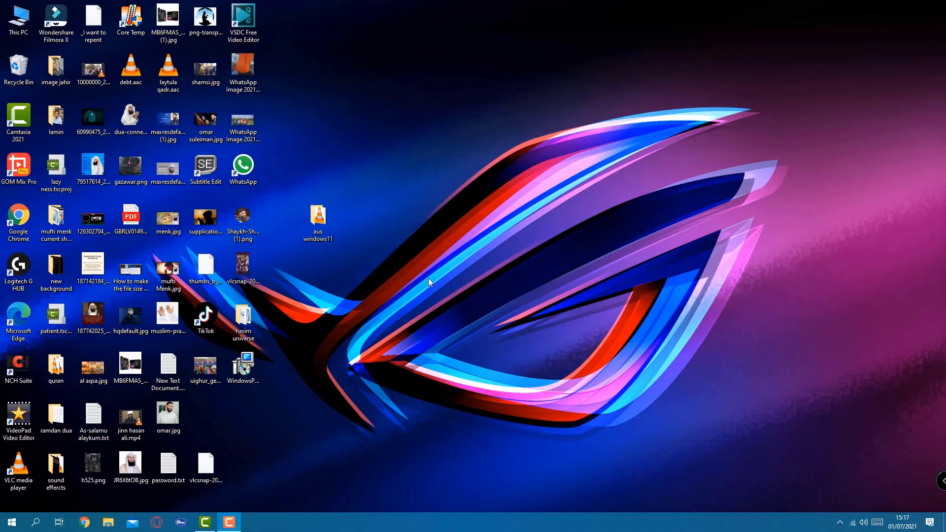
Step: Install PC Health Check from WindowsPCHealthCheckSetup.msi on the desktop via its context menu
{"action": "left_click", "coordinate": [168, 269]}
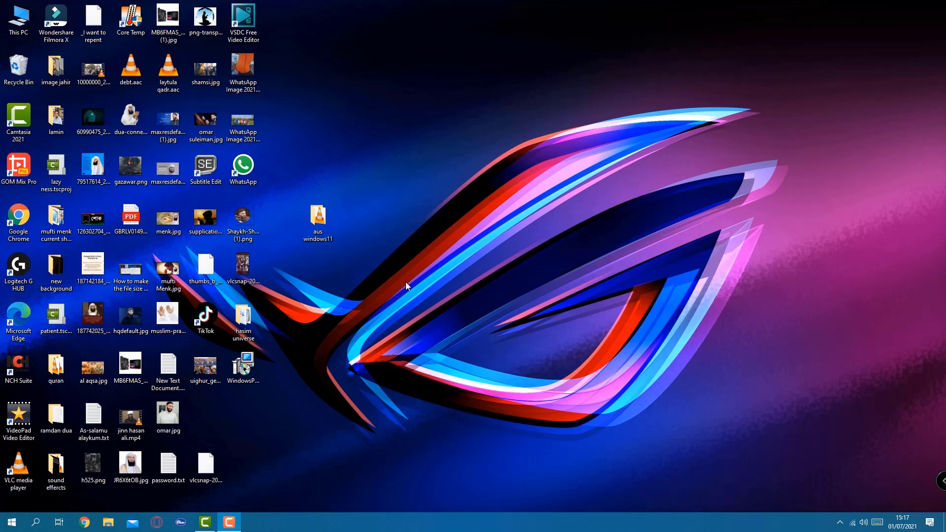
{"action": "mouse_move", "coordinate": [356, 402]}
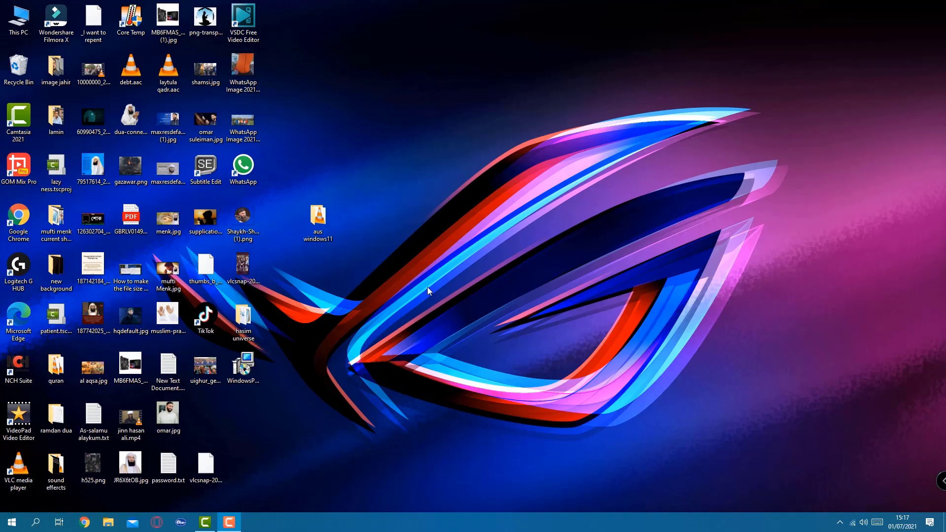
{"action": "mouse_move", "coordinate": [418, 351]}
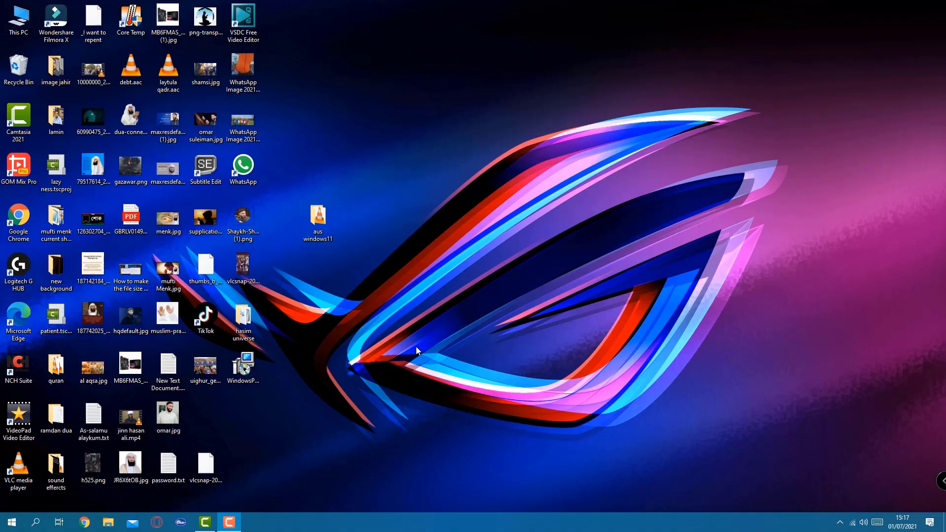
{"action": "left_click", "coordinate": [242, 363]}
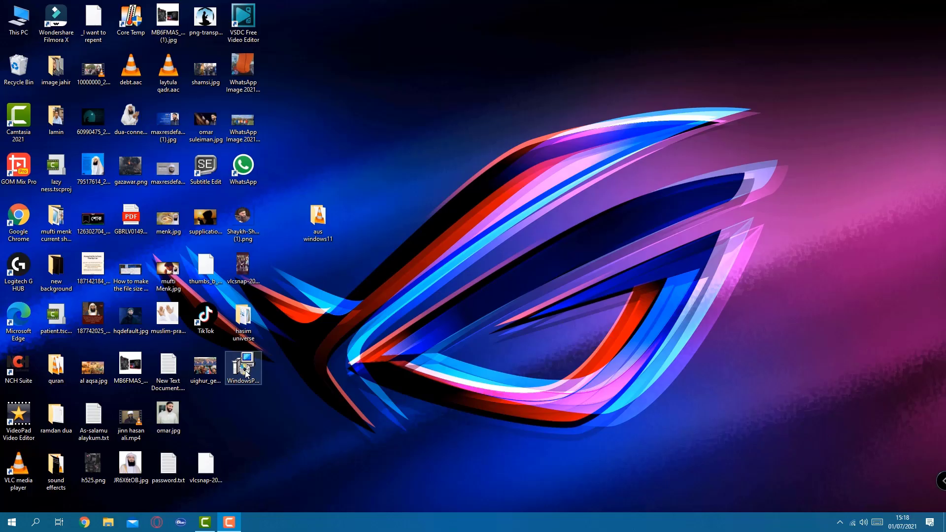
{"action": "right_click", "coordinate": [242, 368]}
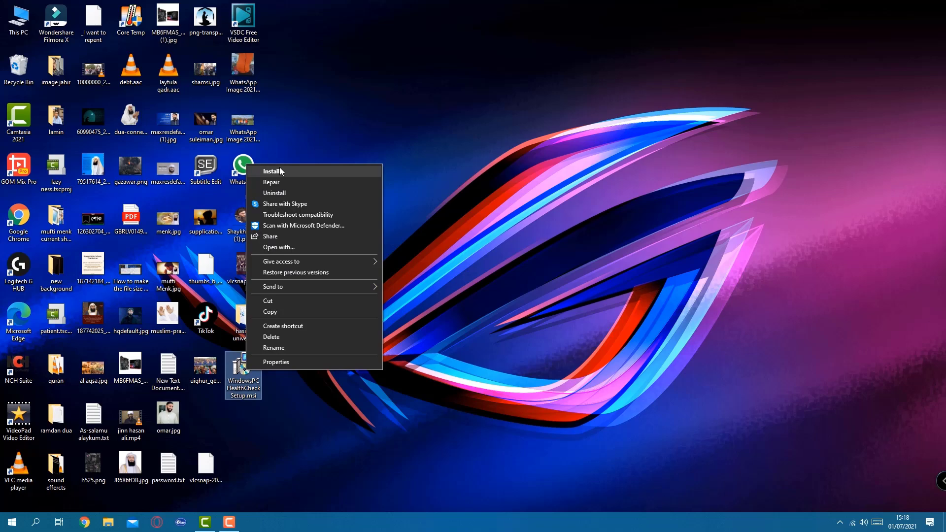
{"action": "left_click", "coordinate": [271, 171]}
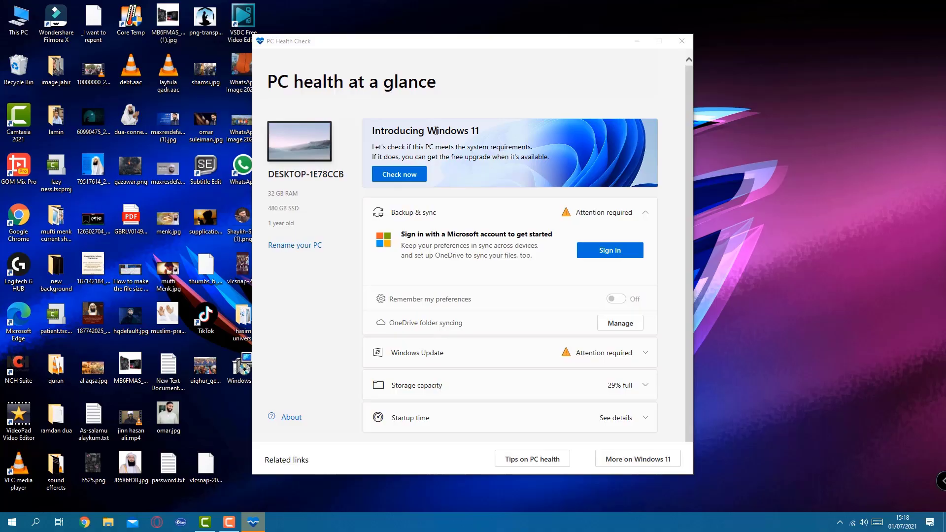
{"action": "mouse_move", "coordinate": [376, 258]}
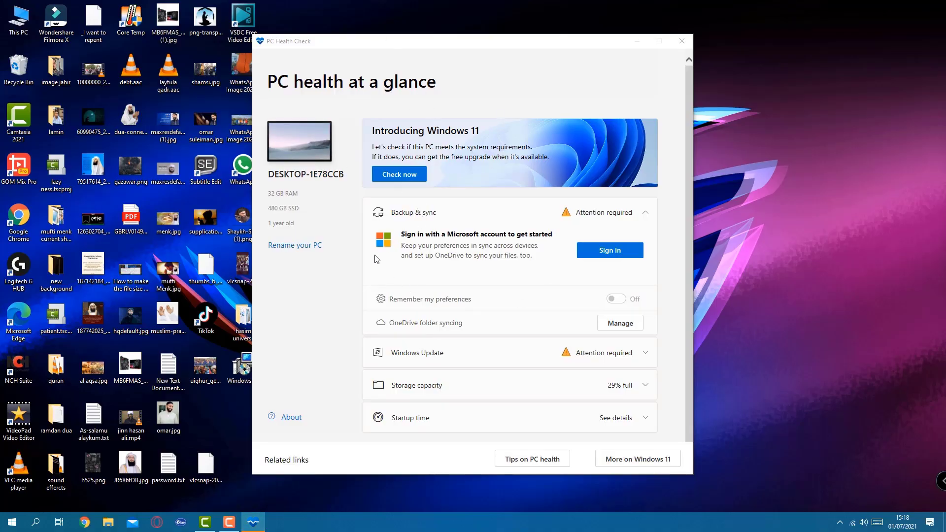
{"action": "mouse_move", "coordinate": [301, 284]}
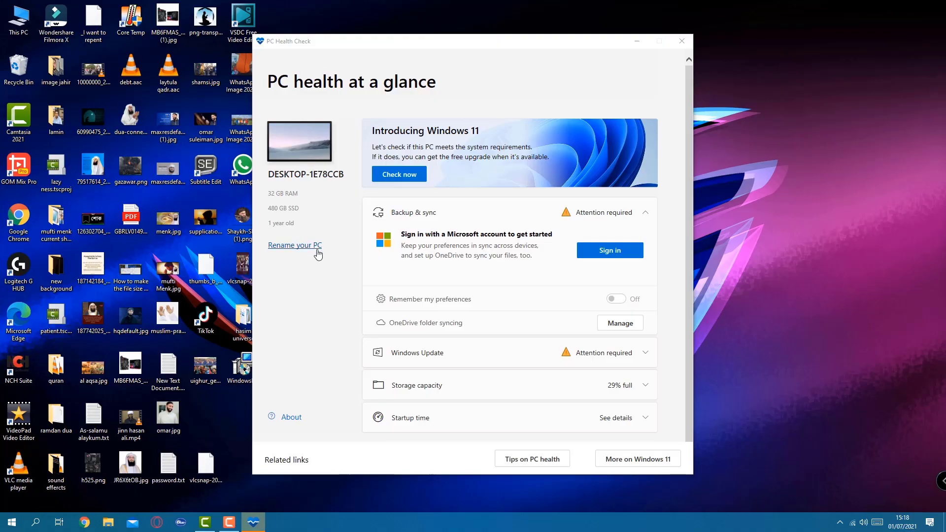
{"action": "mouse_move", "coordinate": [275, 193]}
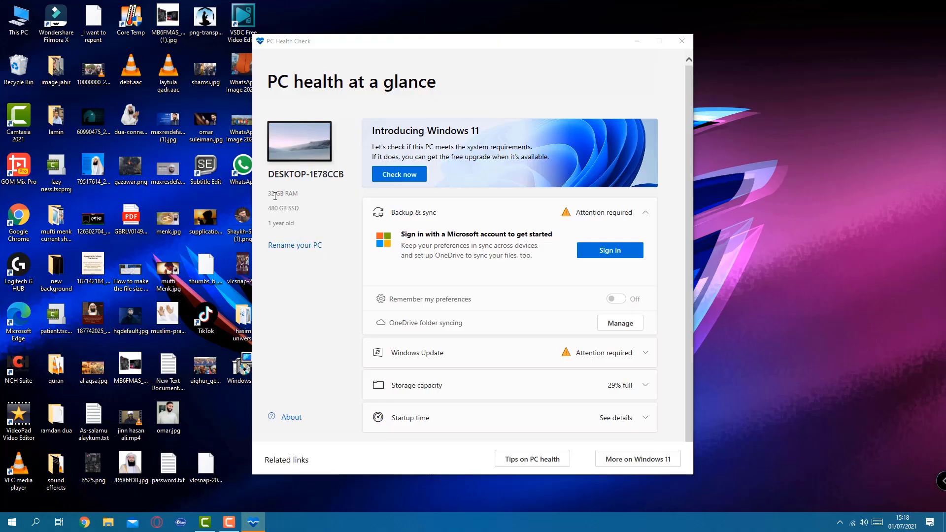
{"action": "mouse_move", "coordinate": [290, 217]}
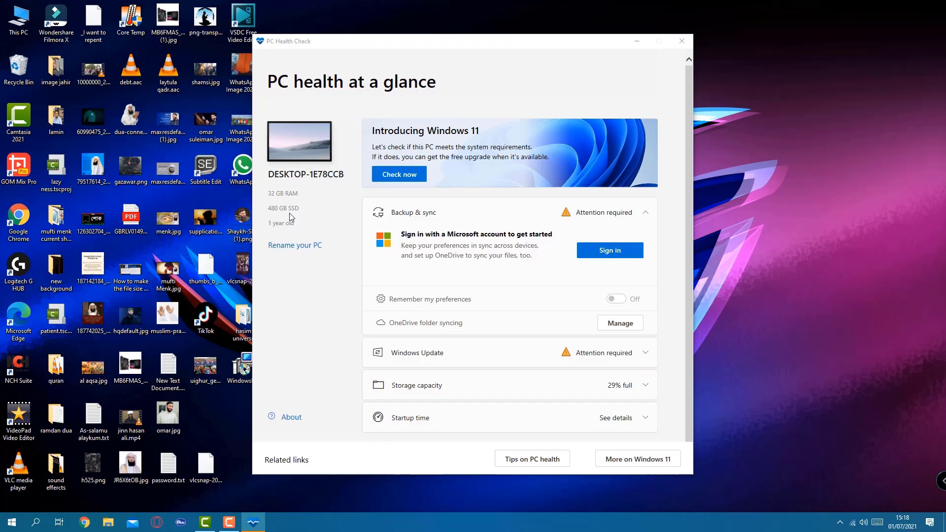
{"action": "mouse_move", "coordinate": [522, 282]}
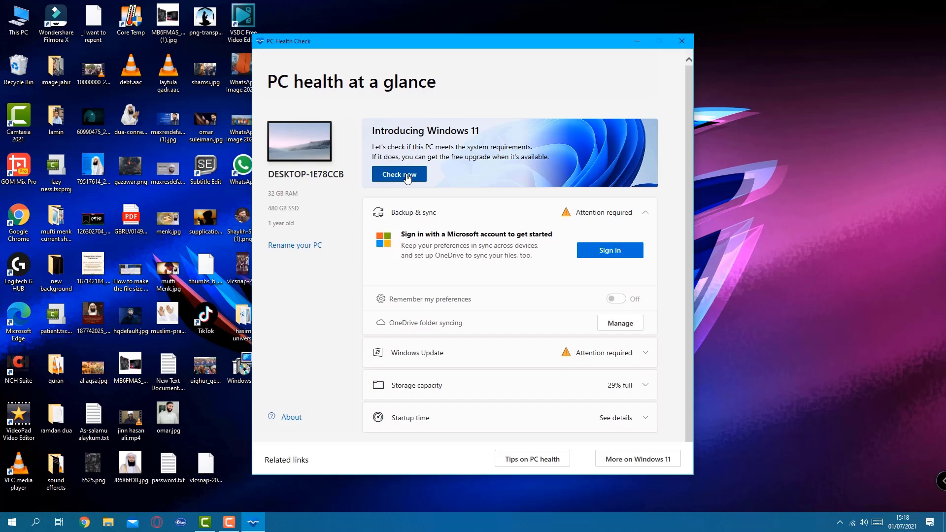
Step: Run the Windows 11 check, see it fails on Secure Boot, and dismiss the result
{"action": "left_click", "coordinate": [400, 174]}
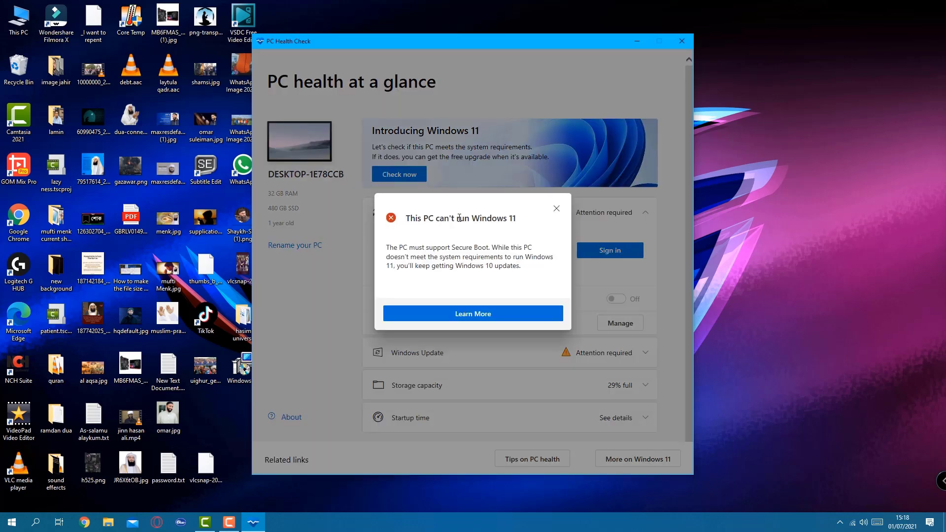
{"action": "mouse_move", "coordinate": [449, 222]}
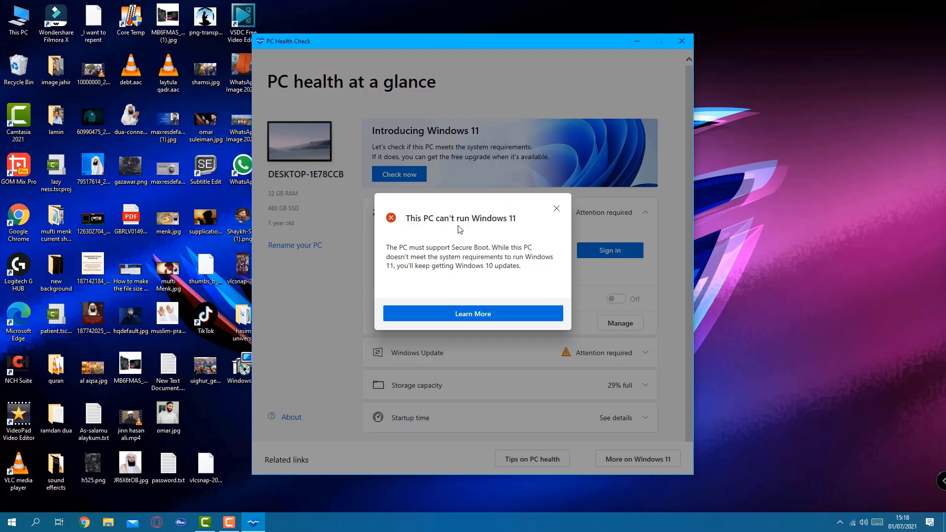
{"action": "mouse_move", "coordinate": [525, 227]}
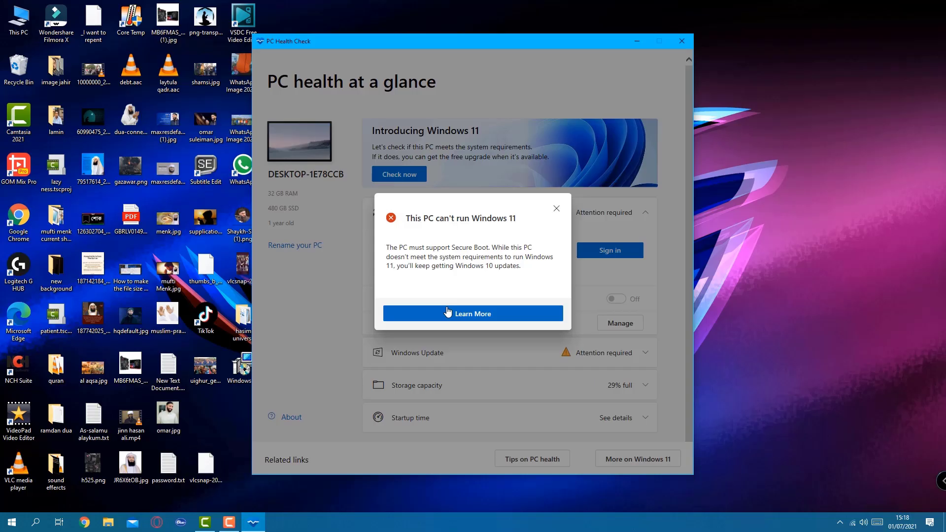
{"action": "mouse_move", "coordinate": [556, 209]}
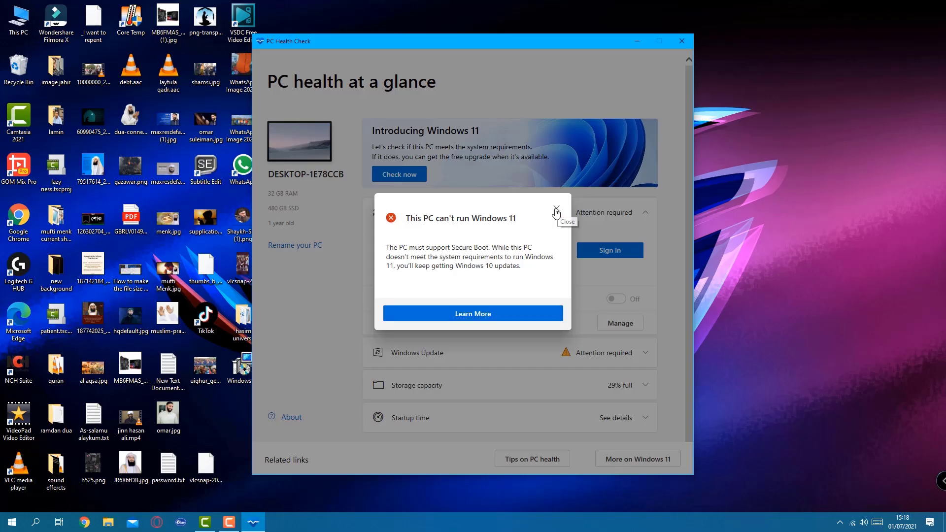
{"action": "left_click", "coordinate": [682, 42]}
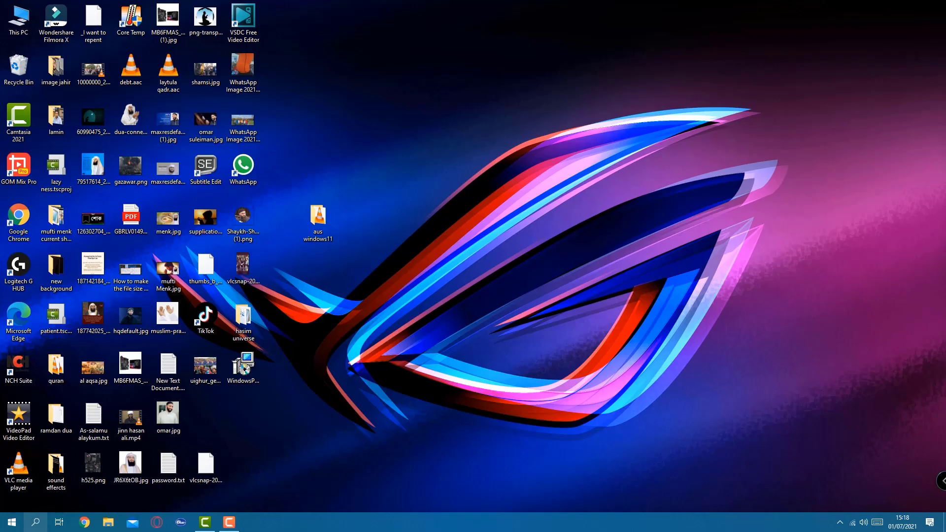
Step: Find and launch the Run app from Windows search by searching 'ru'
{"action": "left_click", "coordinate": [34, 521]}
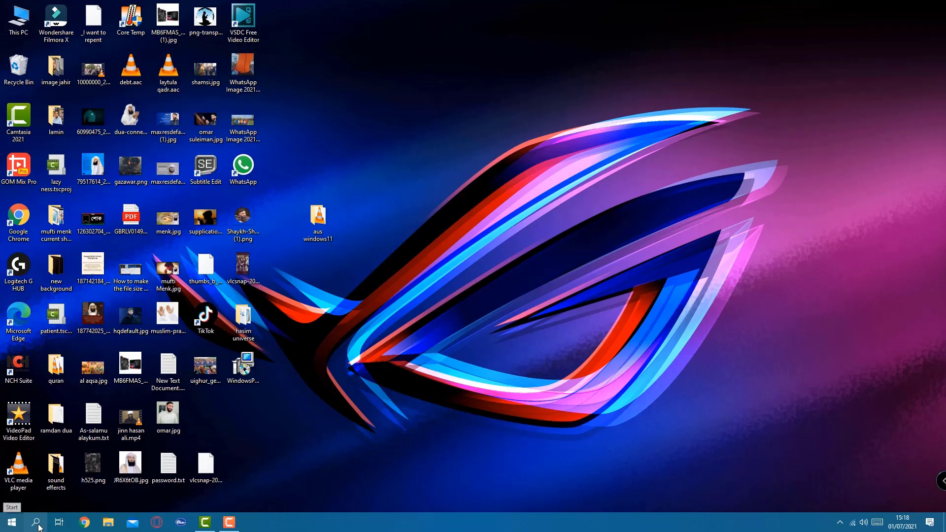
{"action": "left_click", "coordinate": [35, 520]}
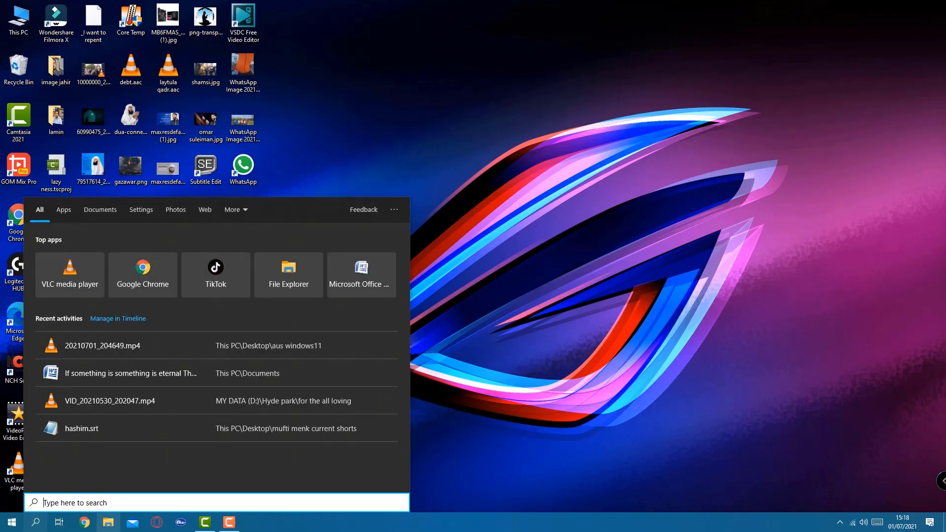
{"action": "type", "text": "ru"}
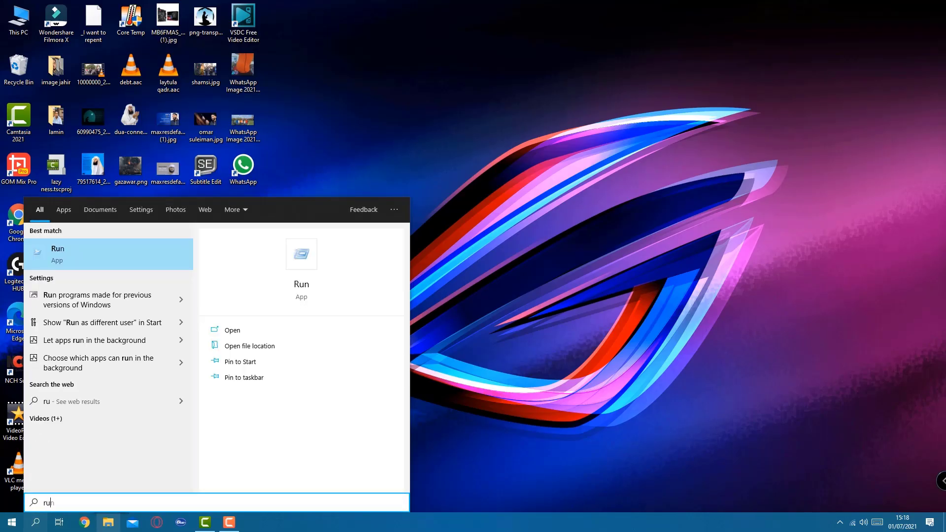
{"action": "left_click", "coordinate": [57, 254]}
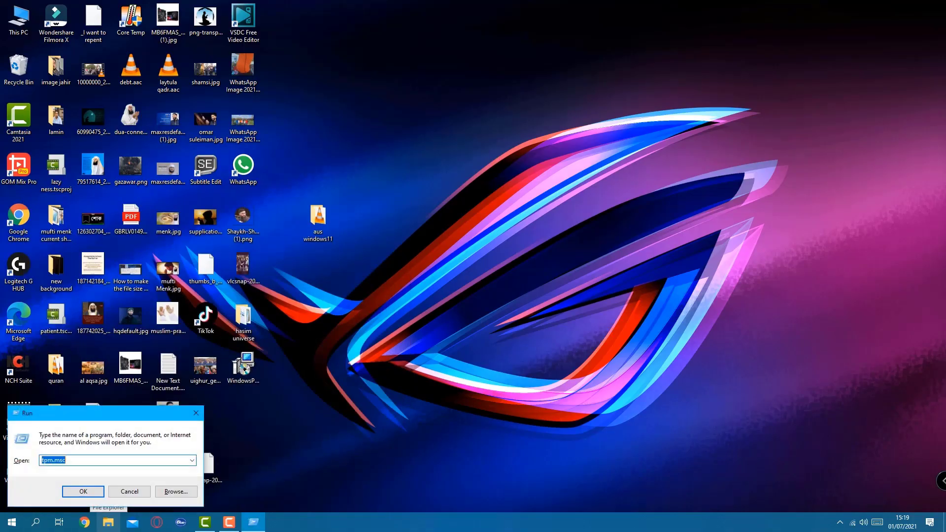
{"action": "mouse_move", "coordinate": [44, 471]}
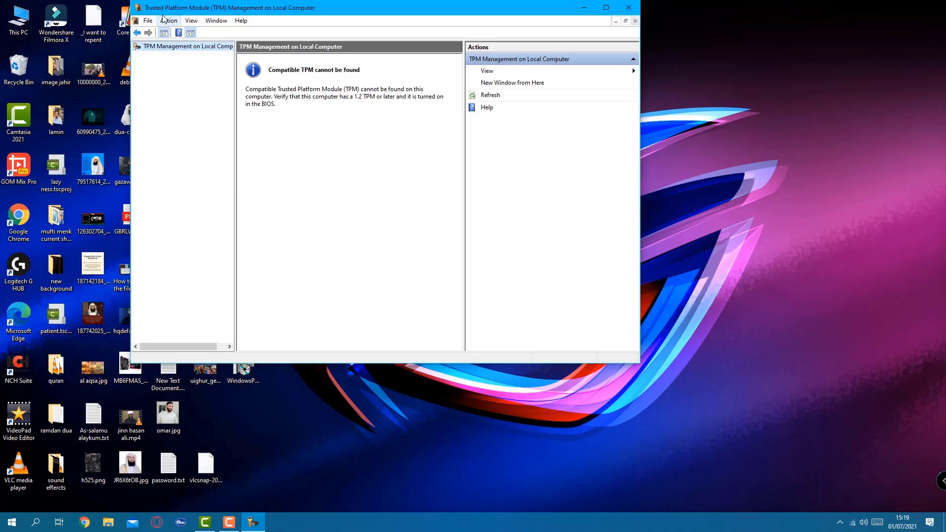
{"action": "mouse_move", "coordinate": [227, 7]}
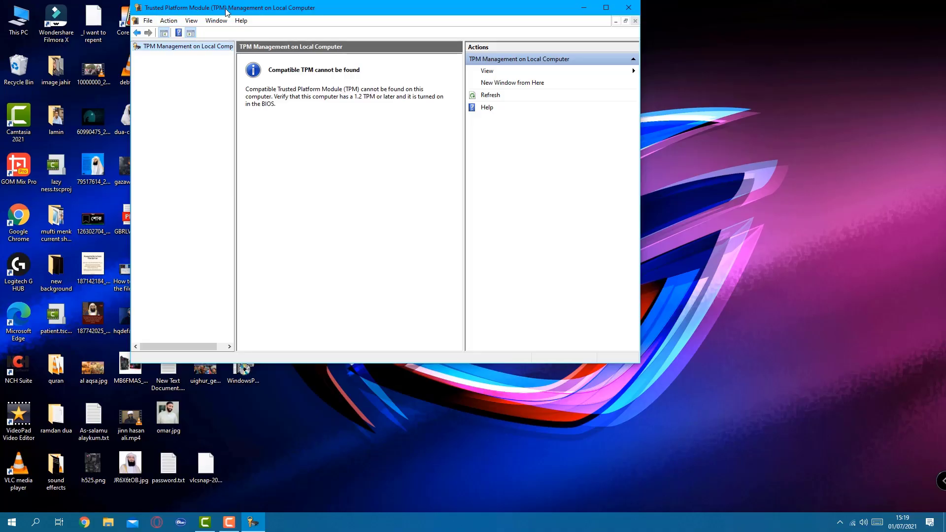
{"action": "mouse_move", "coordinate": [317, 91]}
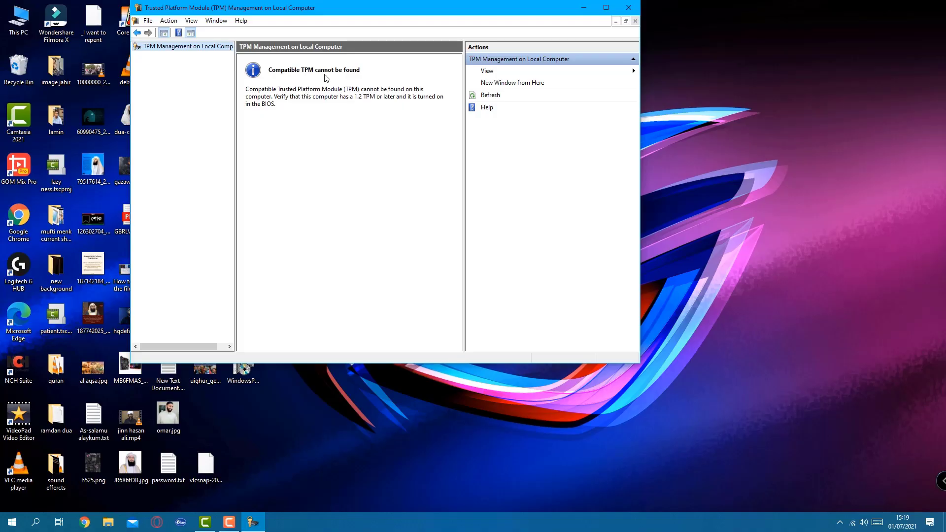
{"action": "mouse_move", "coordinate": [395, 134]}
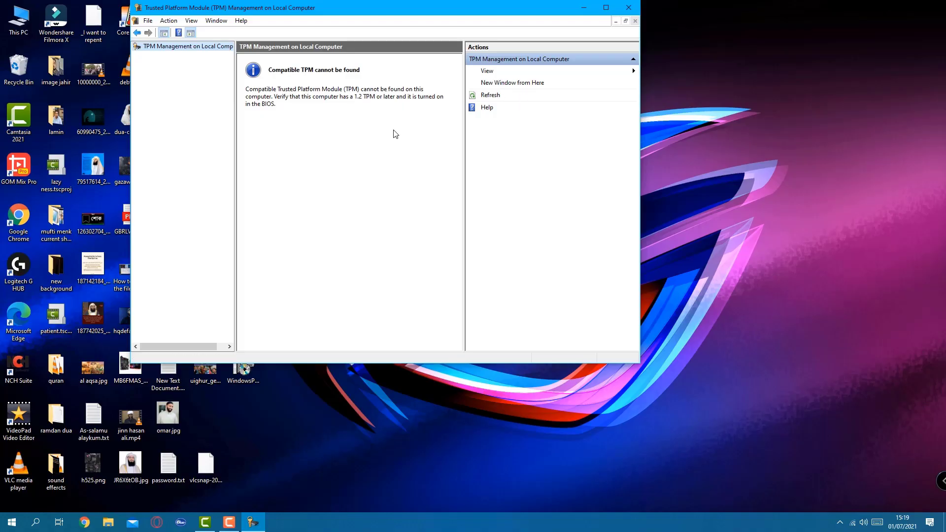
{"action": "mouse_move", "coordinate": [419, 144]}
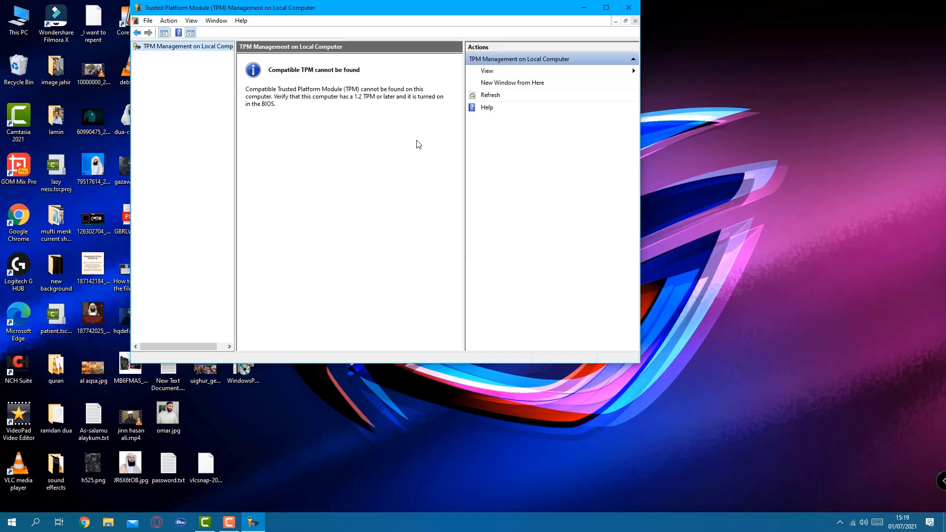
{"action": "mouse_move", "coordinate": [655, 107]}
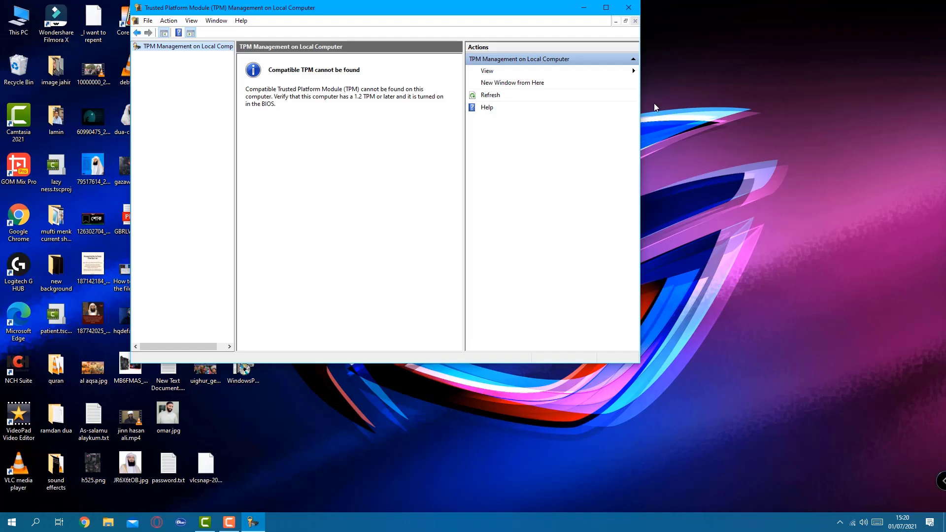
{"action": "mouse_move", "coordinate": [662, 112]}
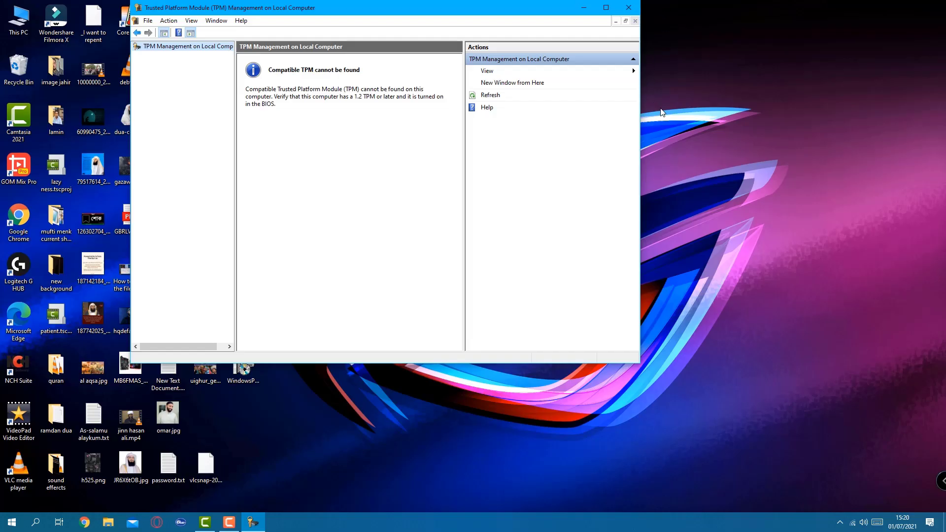
{"action": "mouse_move", "coordinate": [619, 176]}
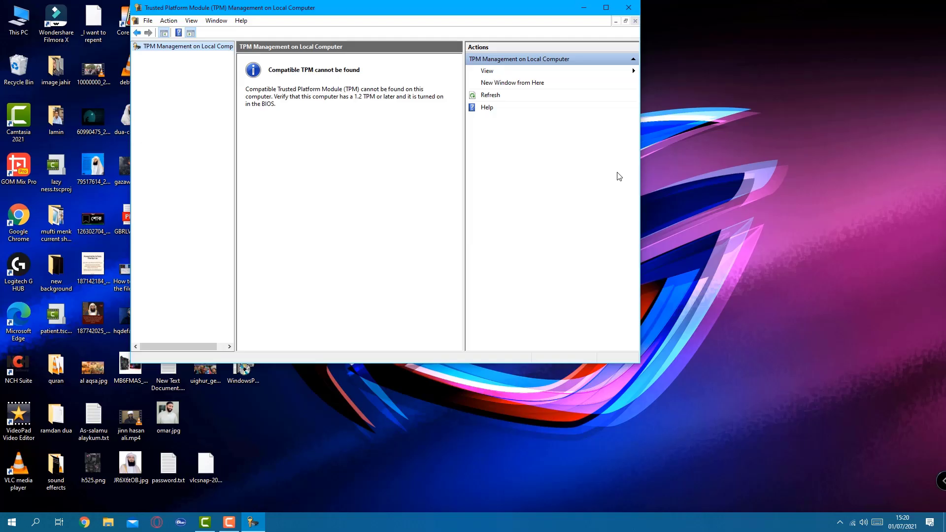
{"action": "mouse_move", "coordinate": [638, 32]}
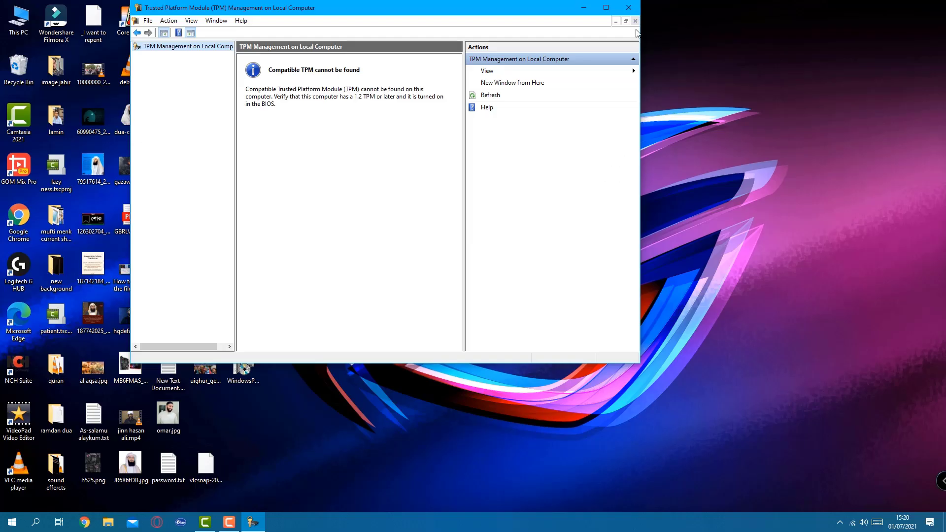
{"action": "mouse_move", "coordinate": [627, 8]}
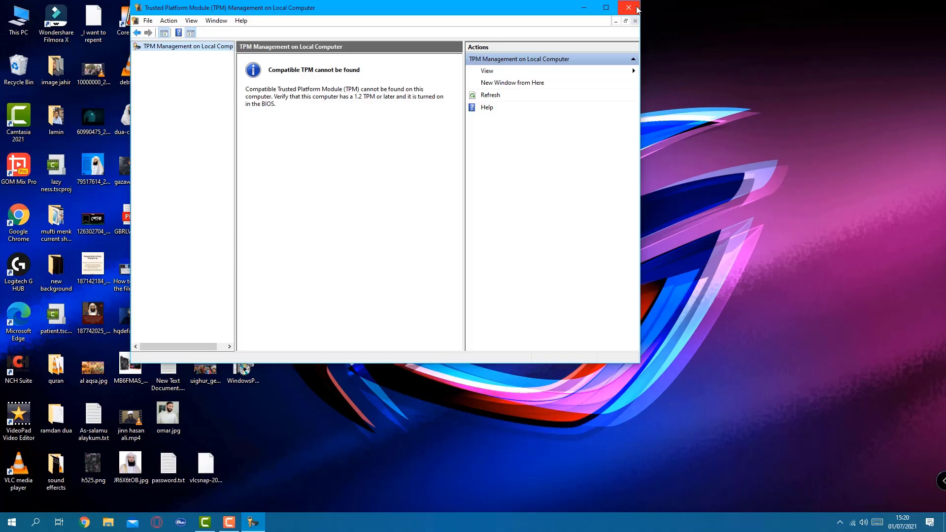
{"action": "mouse_move", "coordinate": [653, 74]}
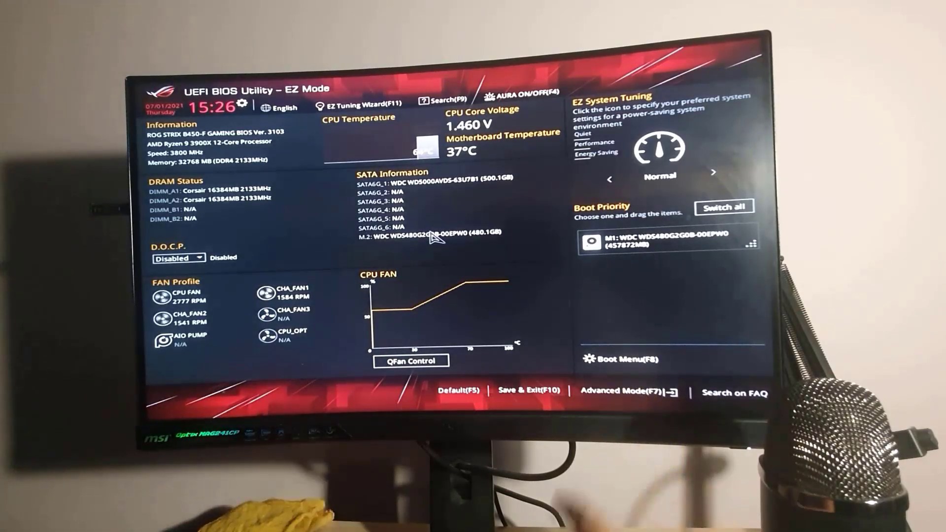
Step: Switch the UEFI BIOS from EZ Mode to Advanced Mode with F7
{"action": "key", "text": "F7"}
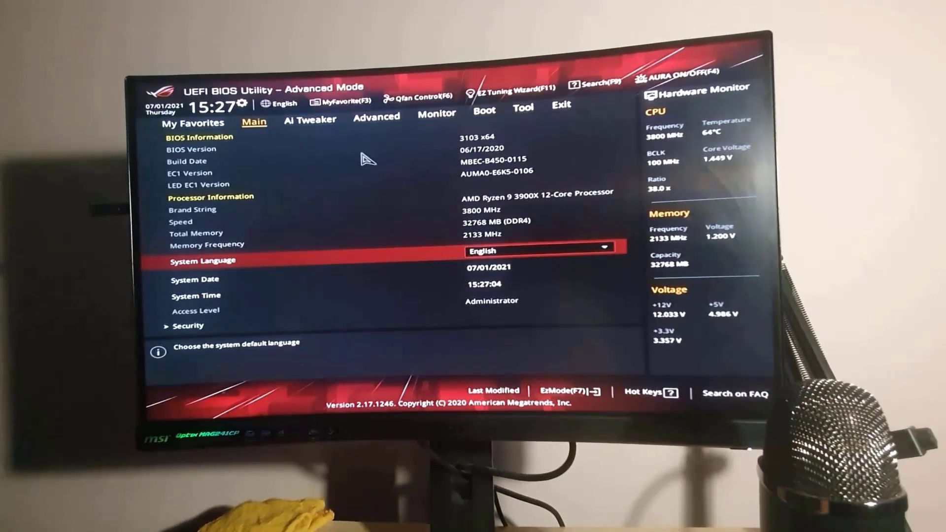
{"action": "mouse_move", "coordinate": [455, 216]}
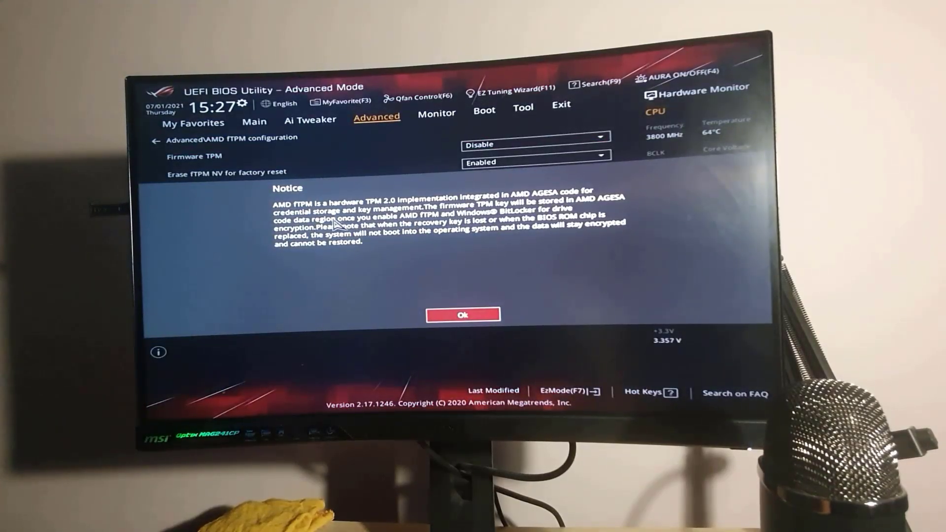
{"action": "mouse_move", "coordinate": [420, 254]}
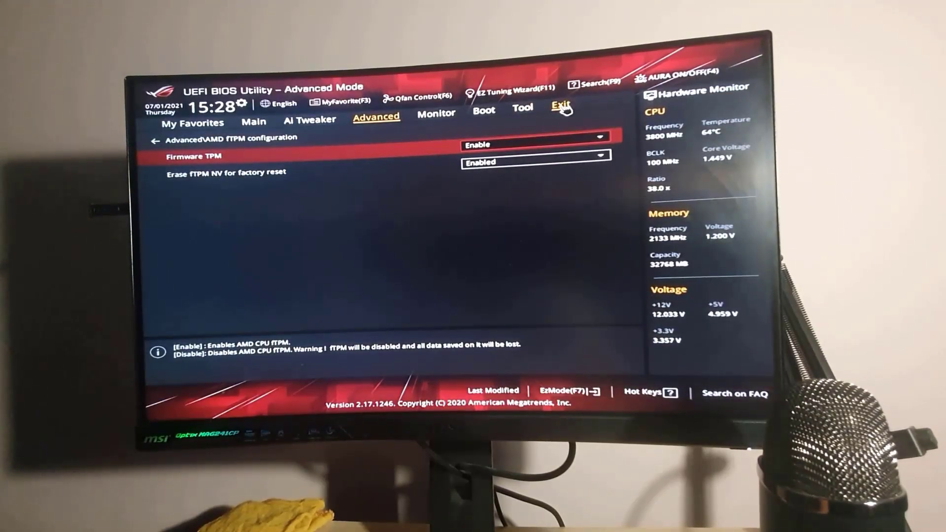
Step: Save the Firmware TPM Enable change from the Exit tab and reset the PC
{"action": "left_click", "coordinate": [560, 107]}
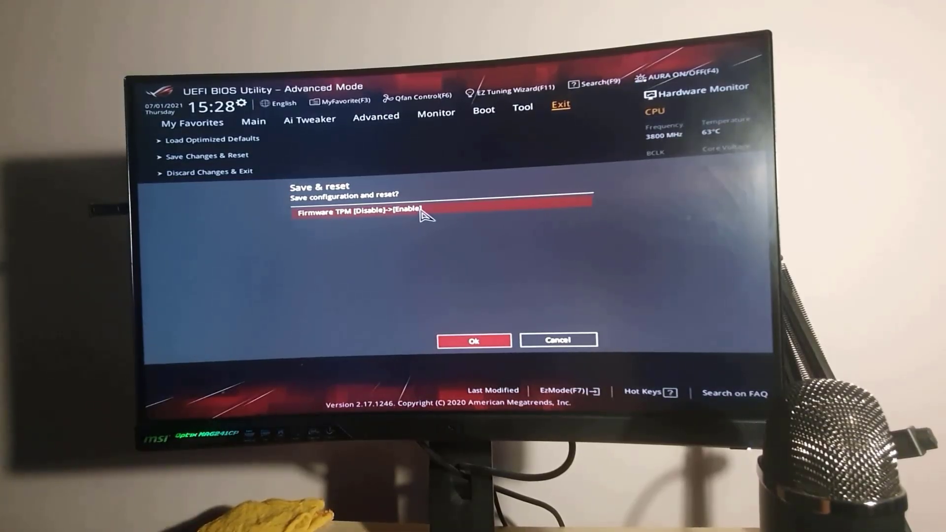
{"action": "left_click", "coordinate": [474, 340]}
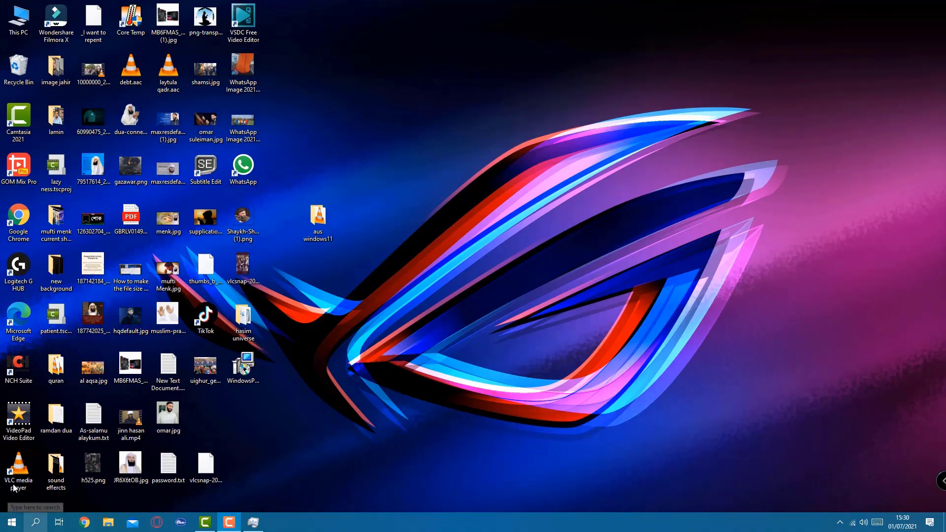
Step: Start a Windows search to relaunch the tpm.msc console
{"action": "left_click", "coordinate": [11, 523]}
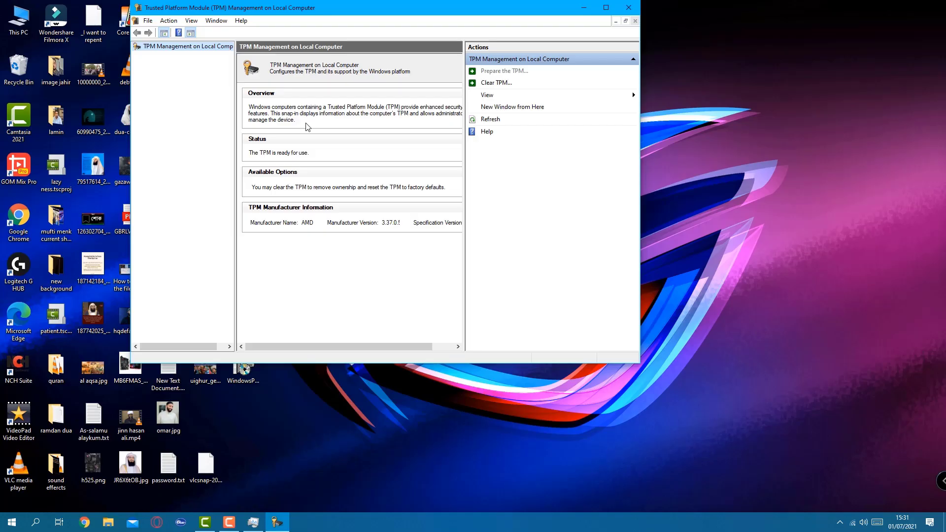
{"action": "mouse_move", "coordinate": [363, 188]}
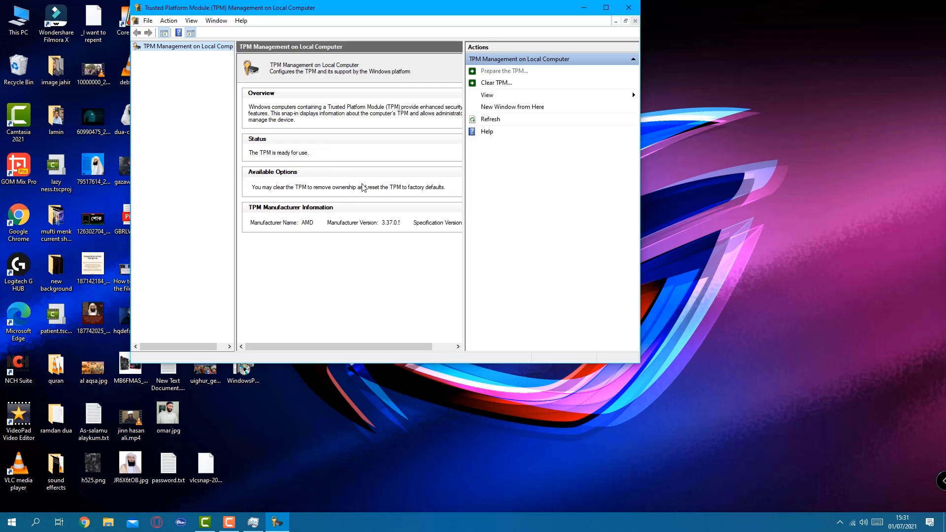